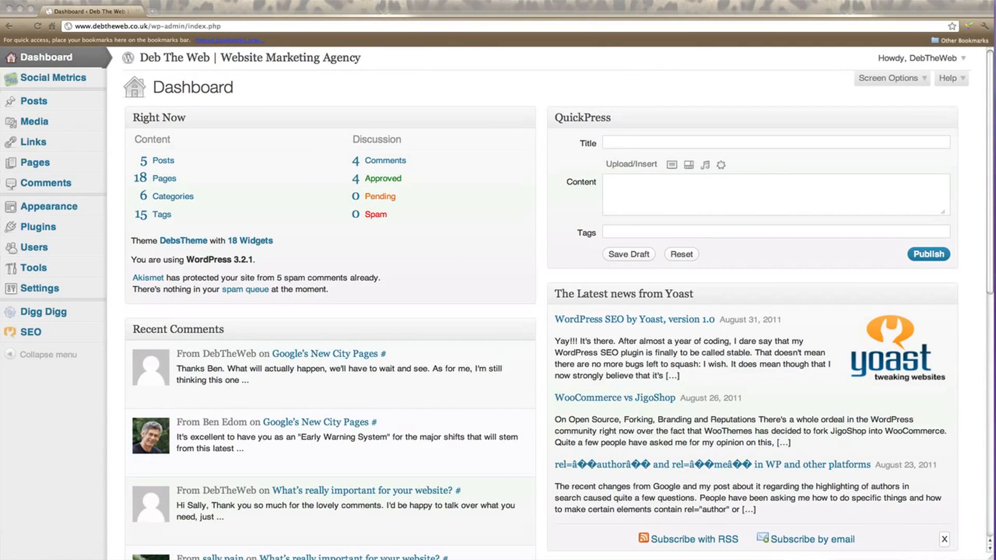
pyautogui.moveTo(62, 176)
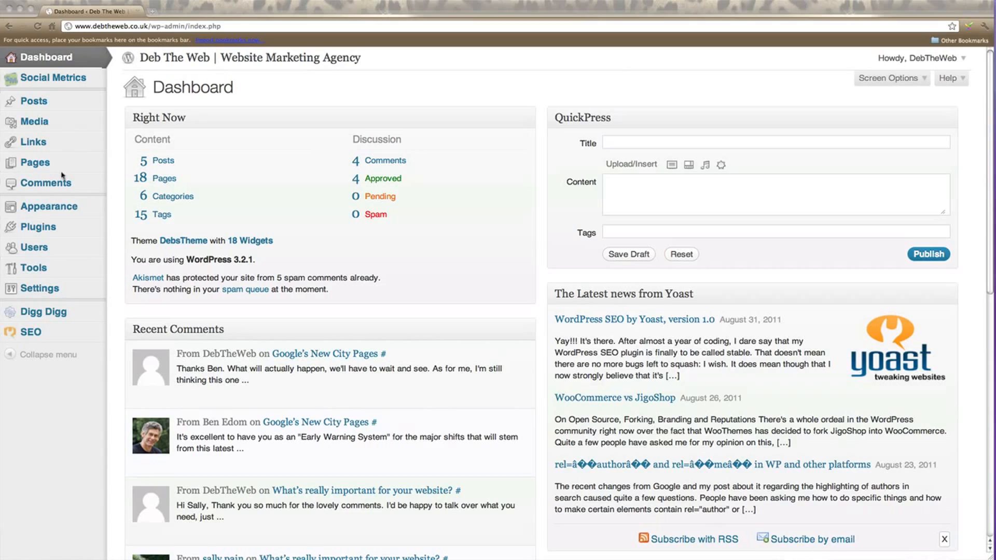
pyautogui.moveTo(32, 101)
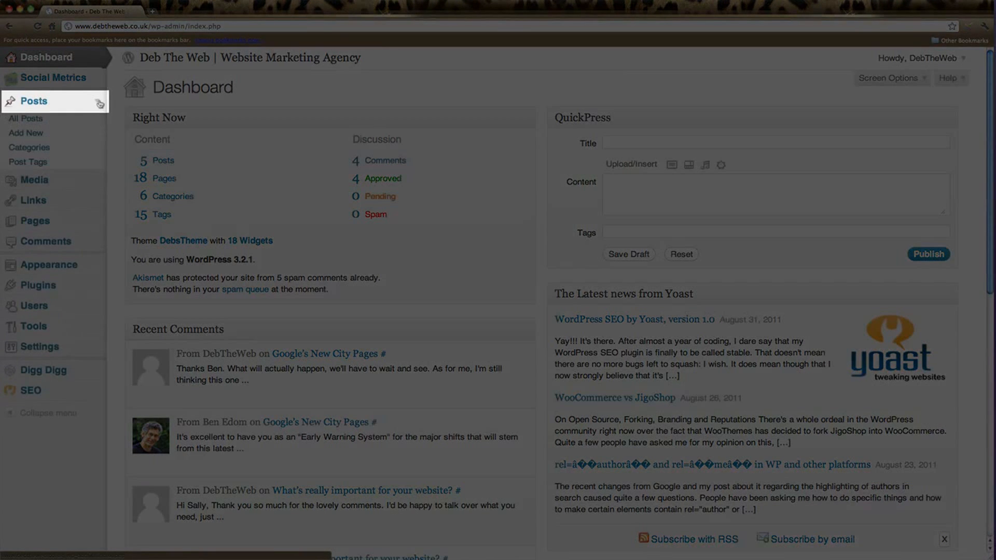
pyautogui.moveTo(28, 162)
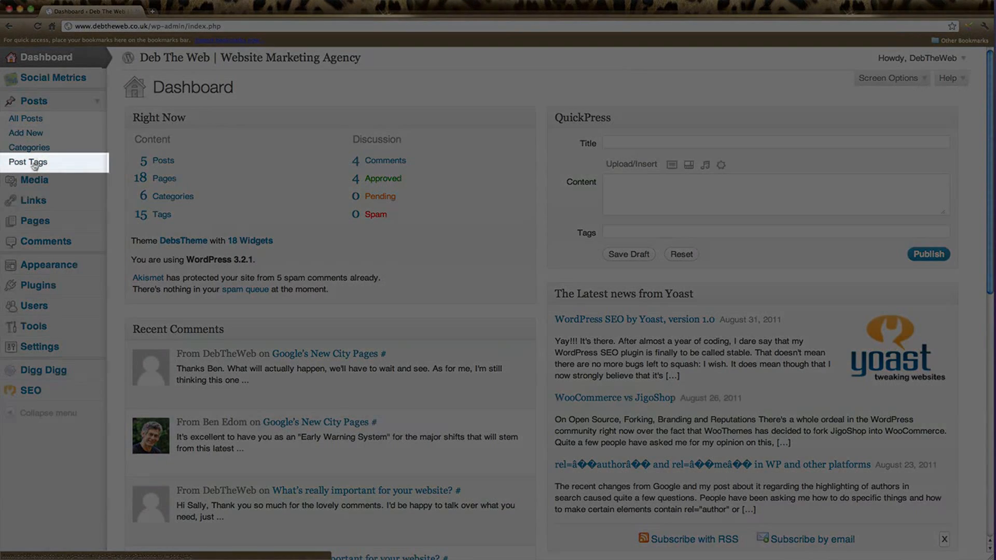
# Review the full Post Tags list of 15 tags, including 'Website Marketing', under Posts
pyautogui.click(28, 162)
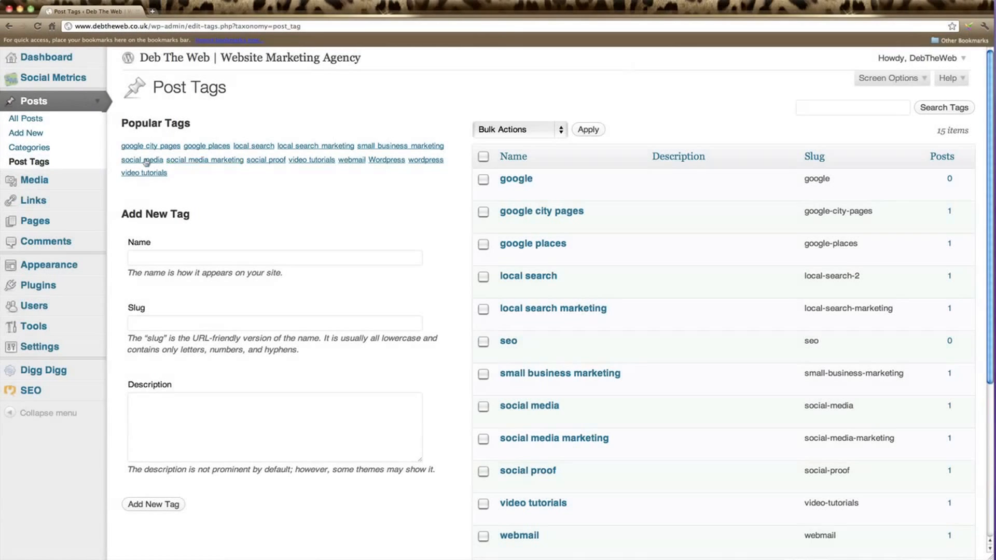
pyautogui.moveTo(463, 81)
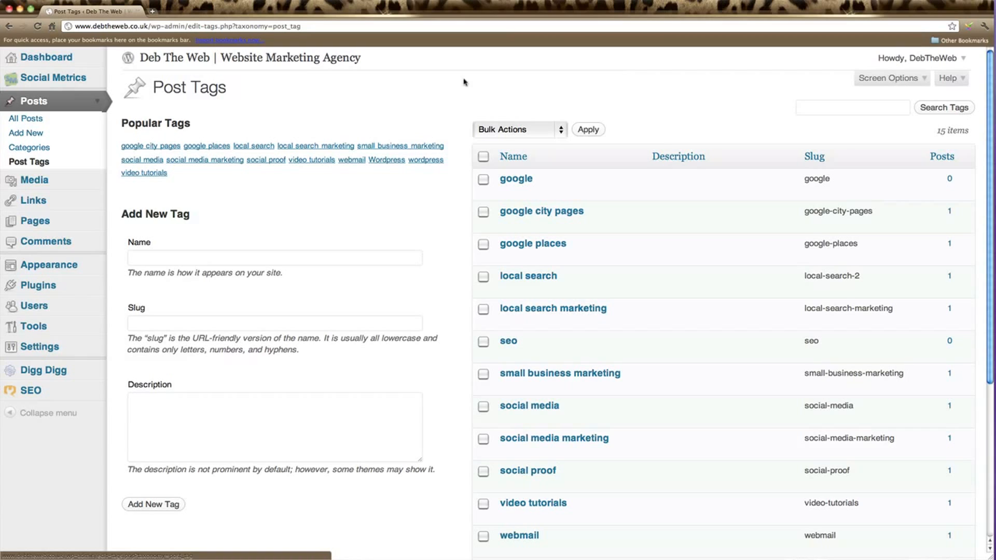
pyautogui.moveTo(420, 250)
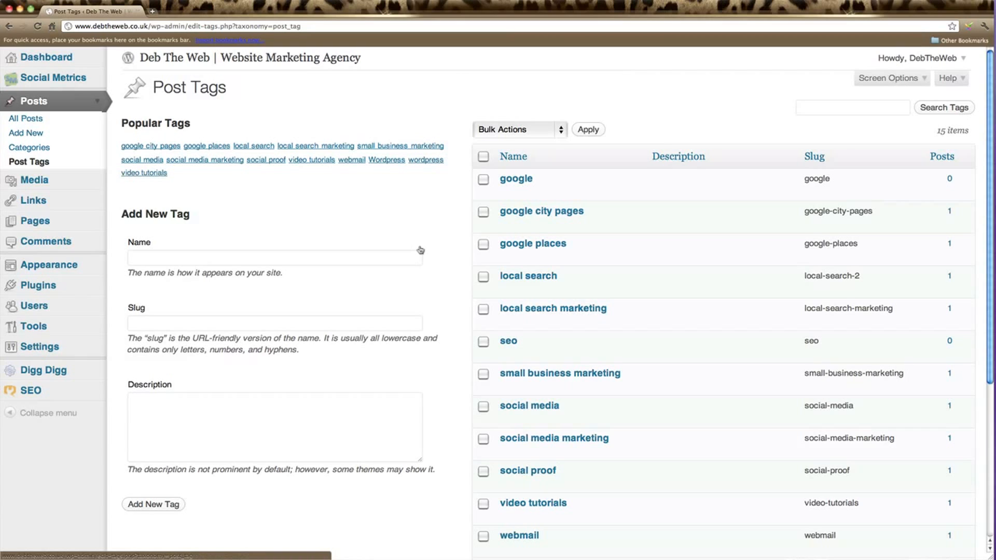
pyautogui.scroll(-3)
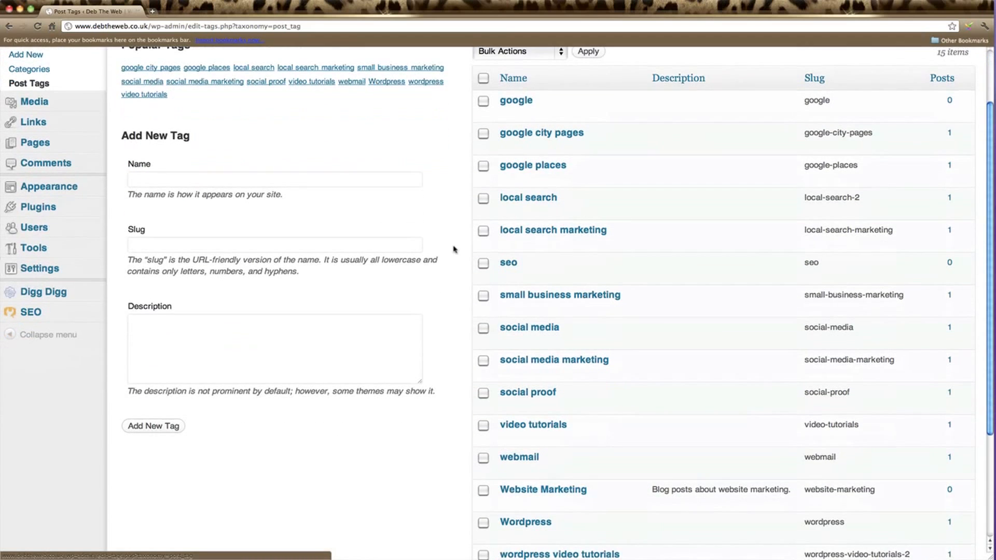
pyautogui.scroll(-3)
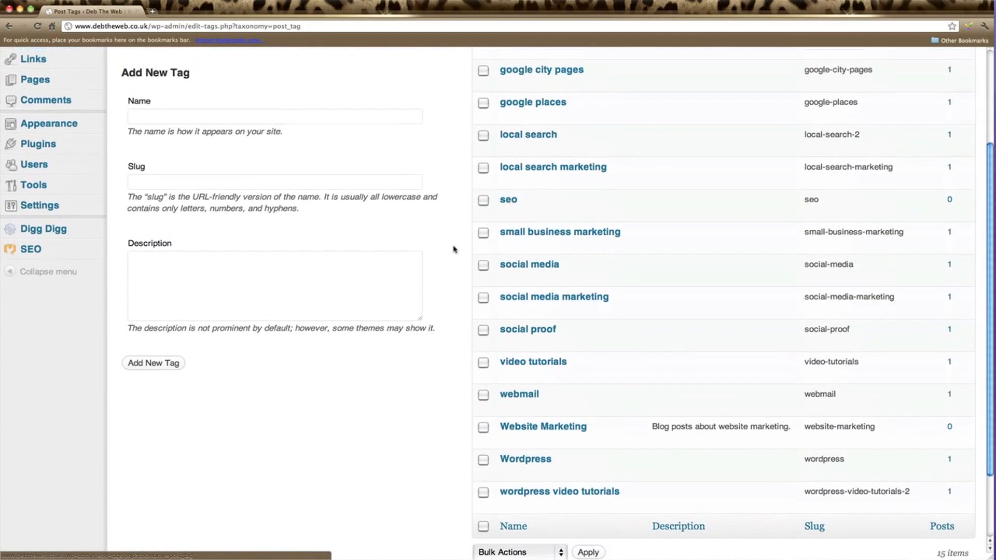
pyautogui.scroll(3)
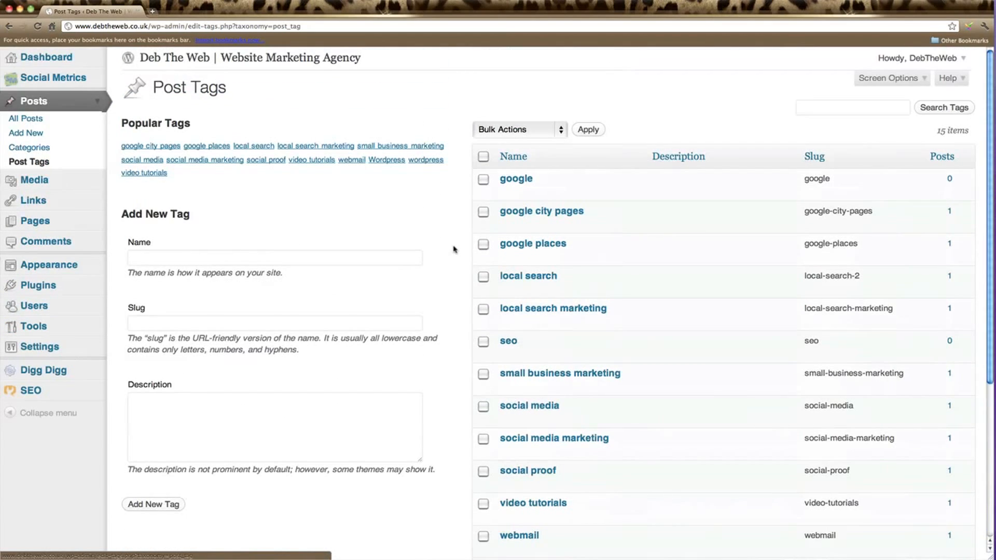
pyautogui.moveTo(515, 179)
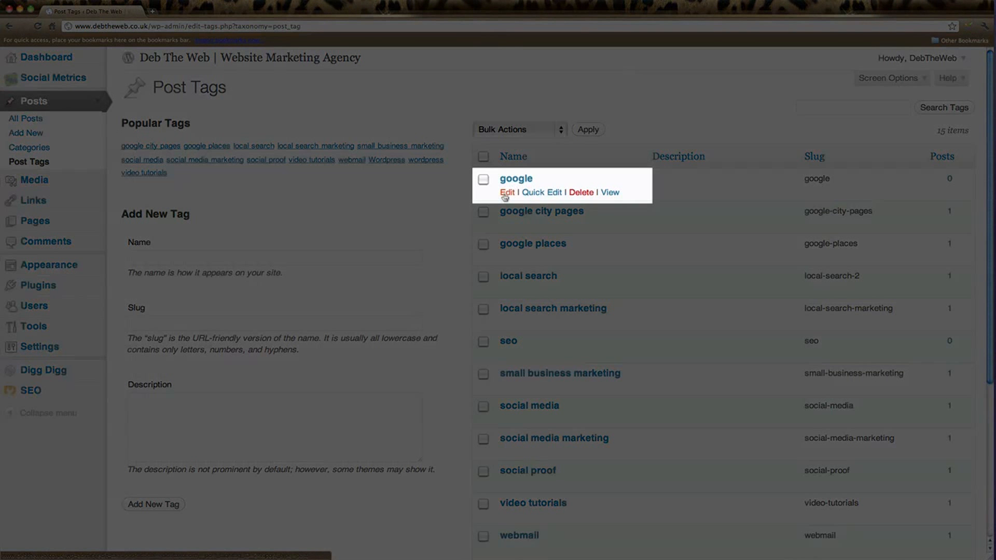
pyautogui.moveTo(542, 193)
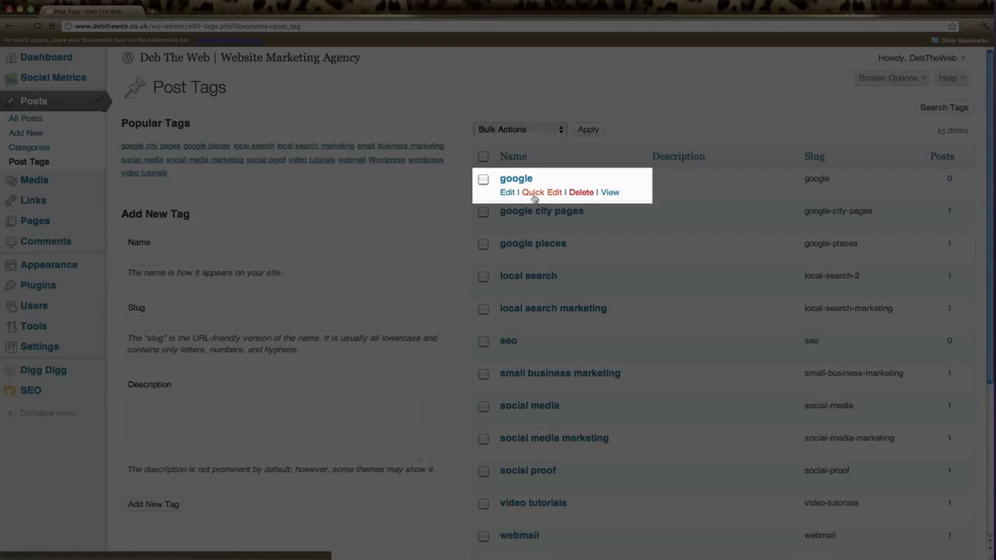
pyautogui.moveTo(582, 203)
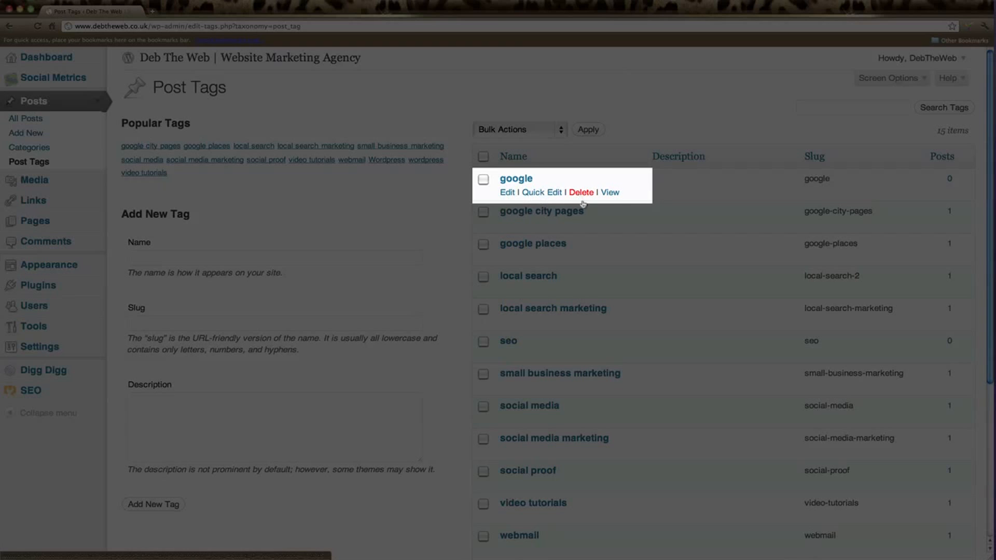
pyautogui.moveTo(610, 201)
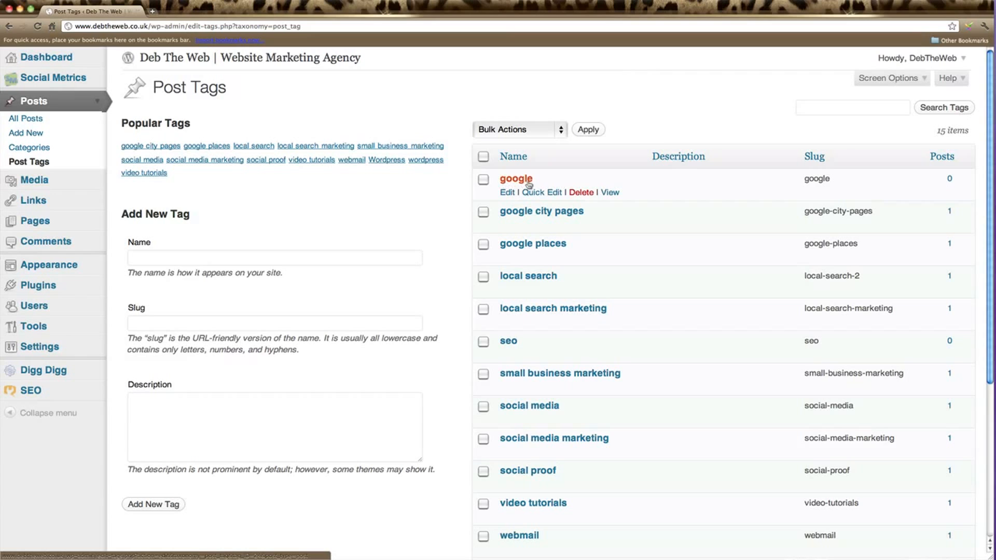
pyautogui.moveTo(507, 194)
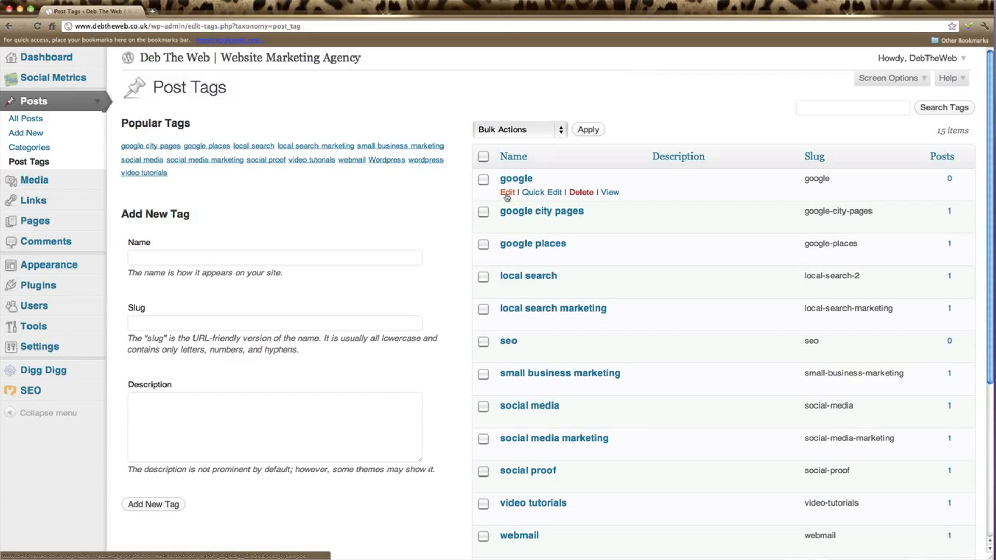
# Rename the 'google' tag to 'Google' on its Edit Tag page and update it
pyautogui.click(506, 193)
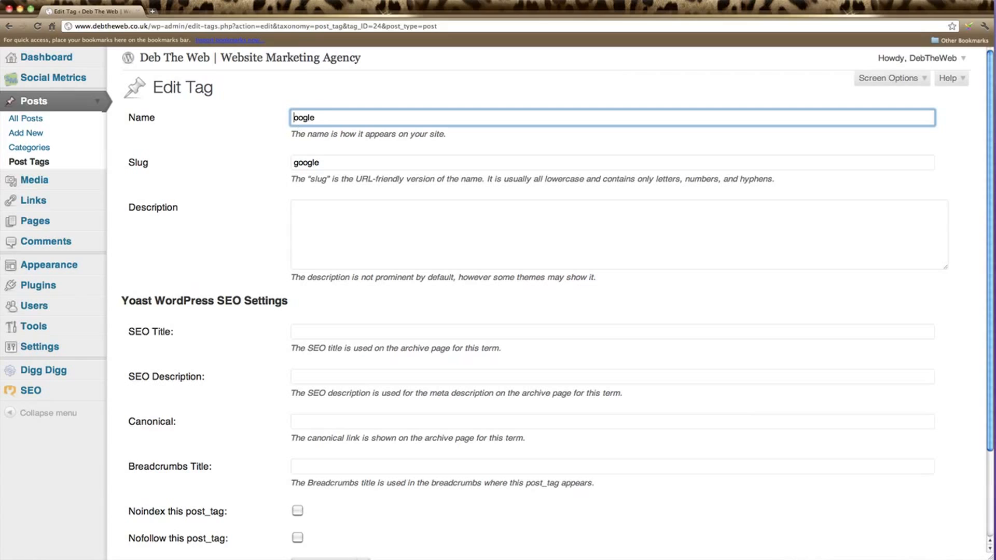
pyautogui.write('Google')
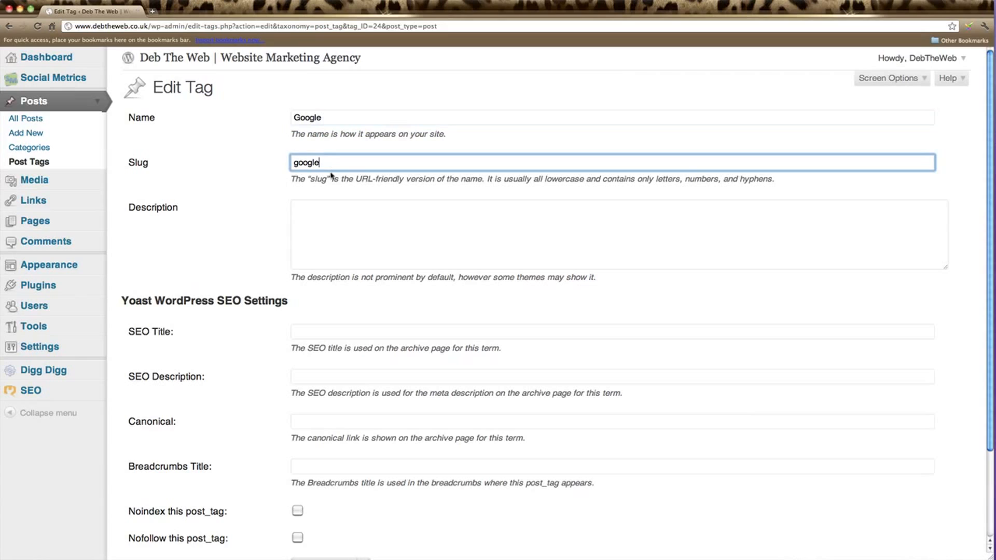
pyautogui.moveTo(344, 193)
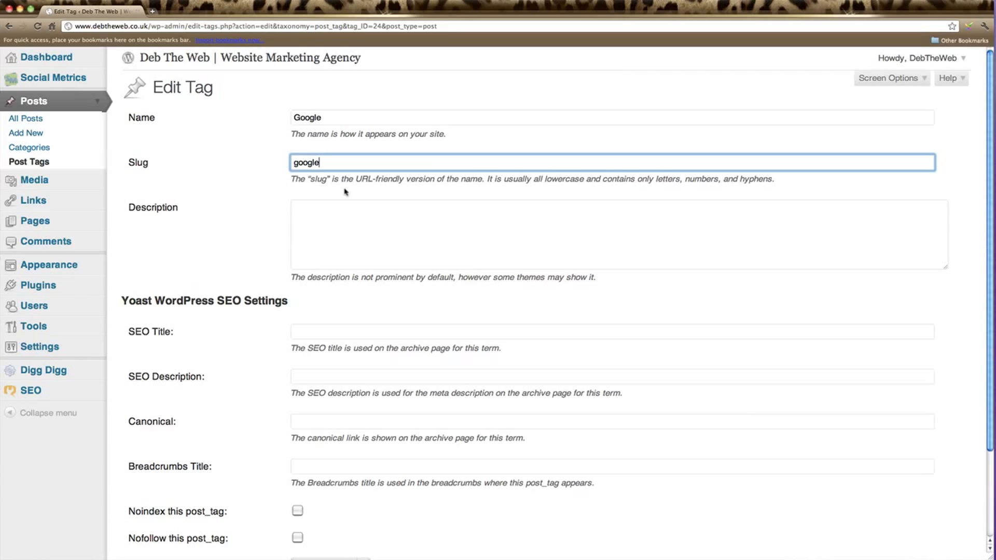
pyautogui.moveTo(337, 168)
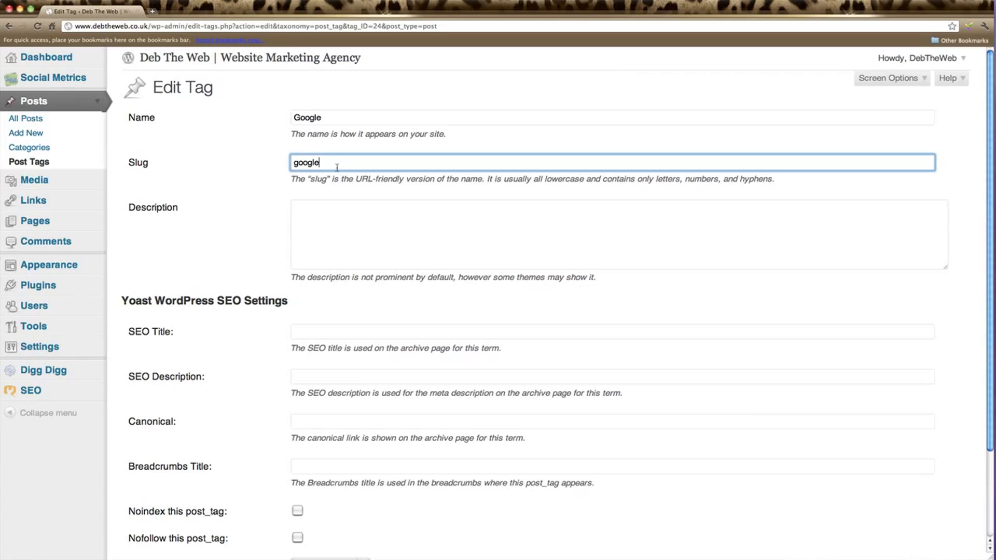
pyautogui.moveTo(324, 222)
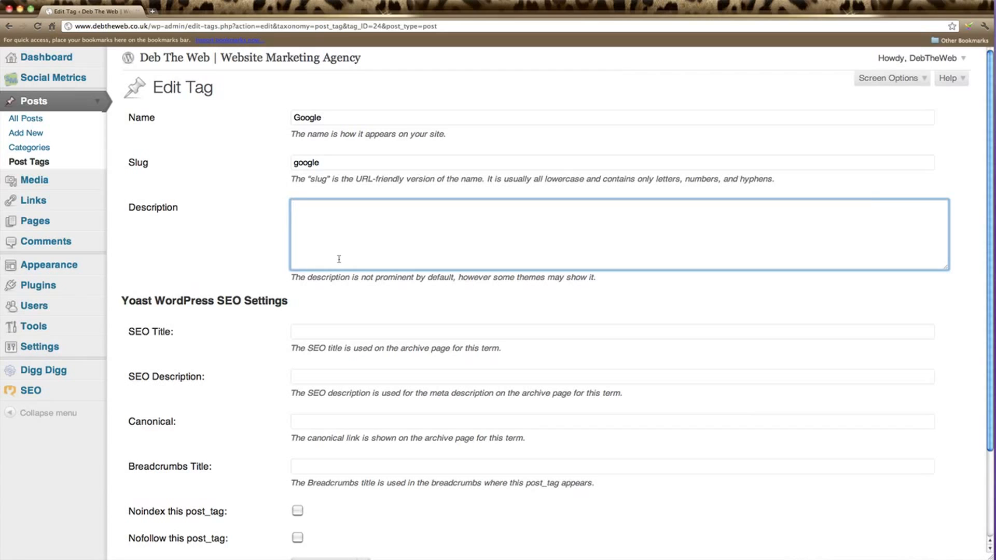
pyautogui.scroll(-3)
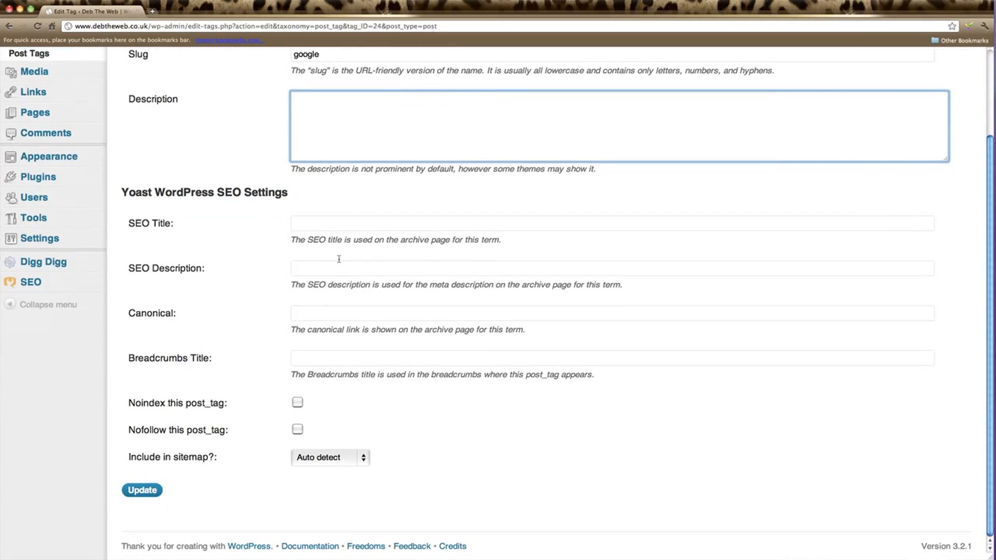
pyautogui.click(142, 490)
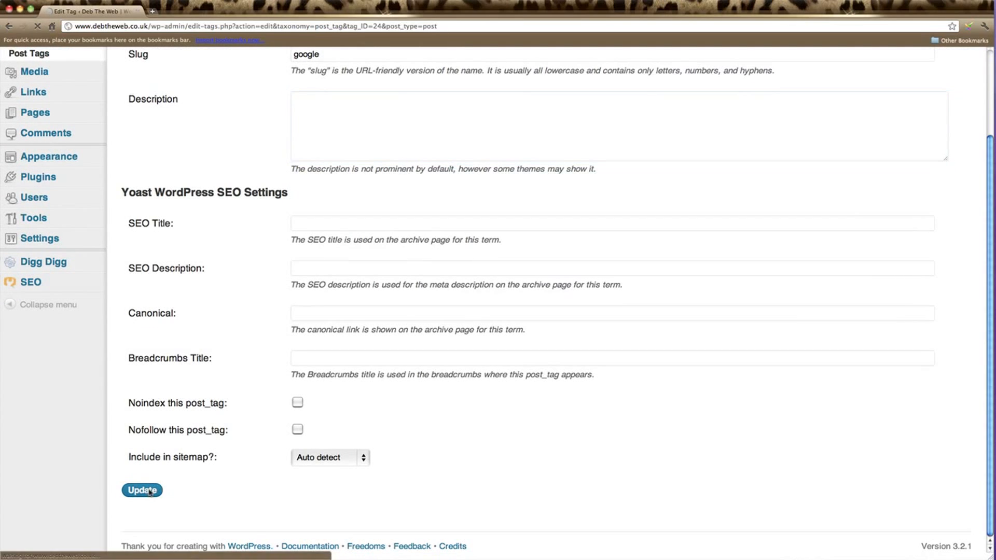
pyautogui.click(141, 489)
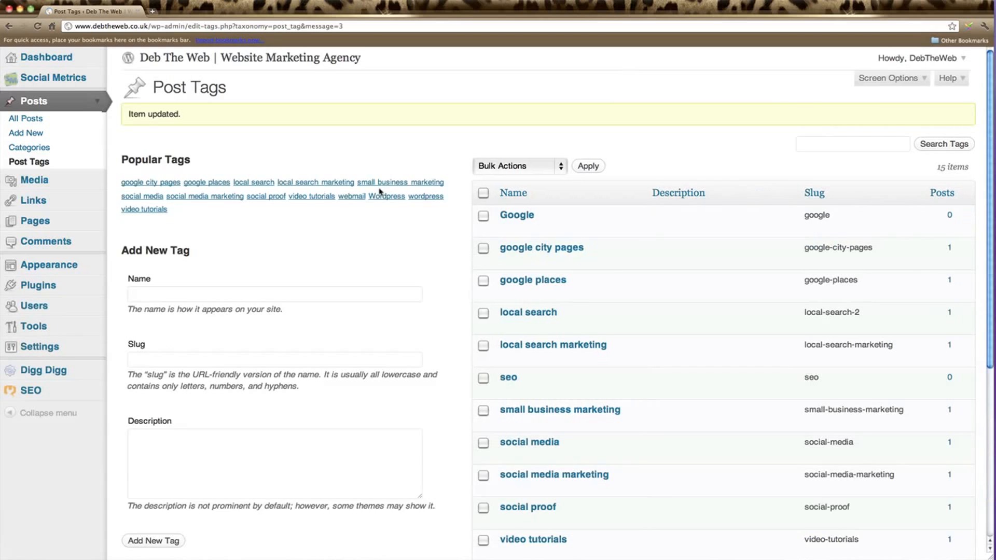
pyautogui.moveTo(516, 215)
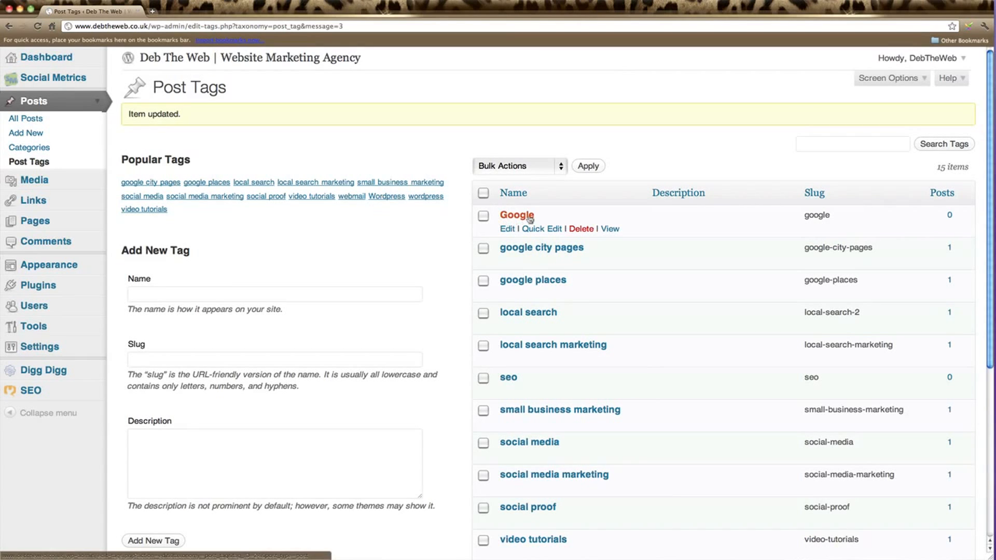
pyautogui.moveTo(202, 301)
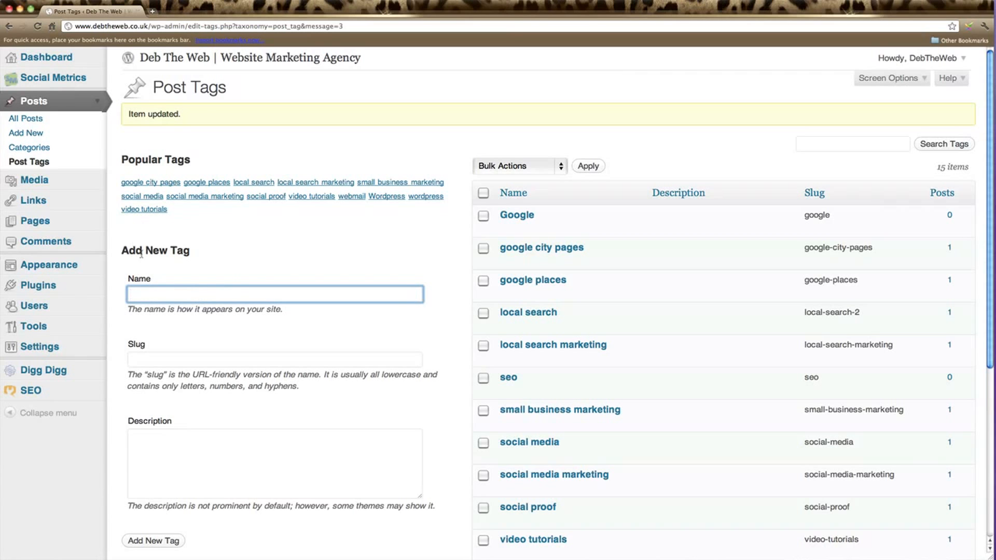
# Enter the new tag's name 'Website Marketing' and slug 'website-marketing'
pyautogui.click(273, 293)
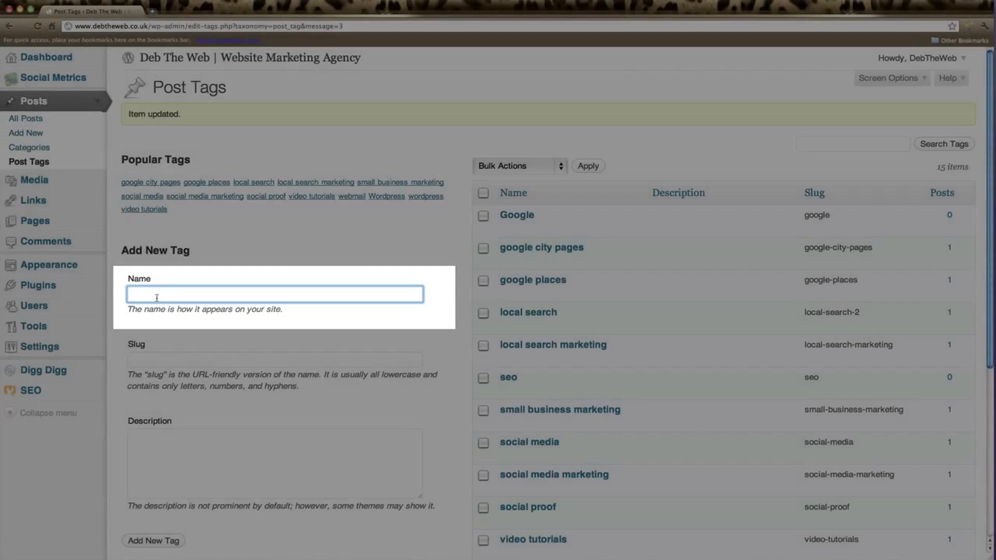
pyautogui.write('we')
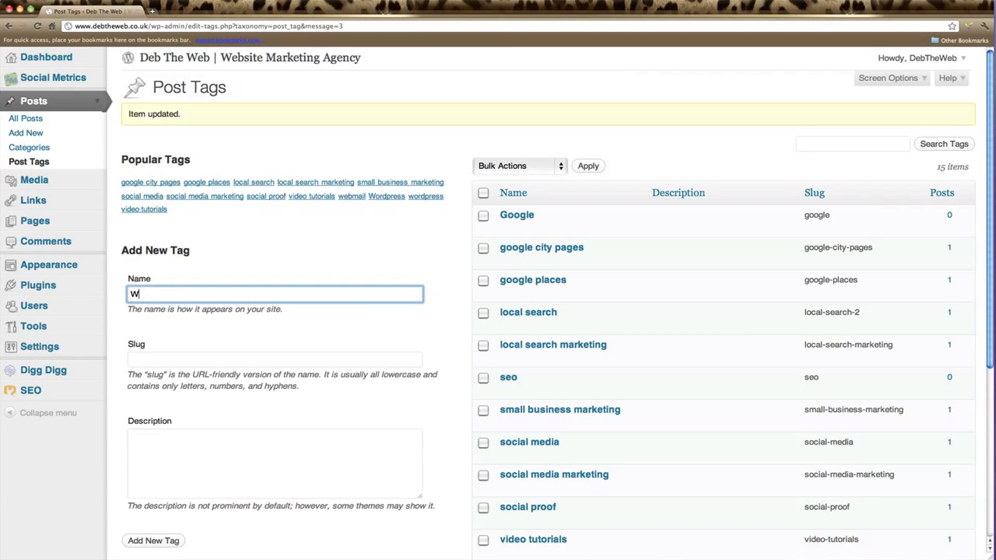
pyautogui.write('ebsite Marketi')
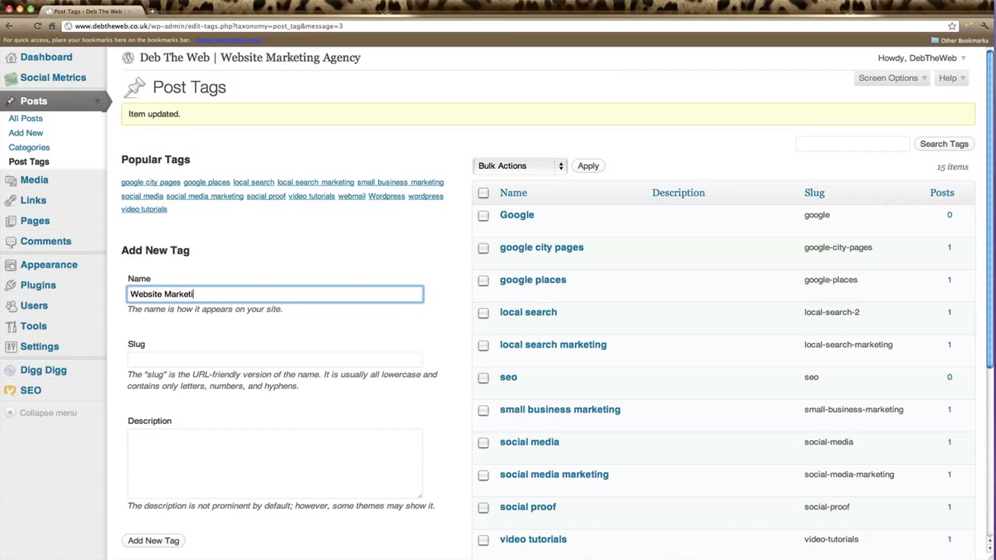
pyautogui.click(273, 360)
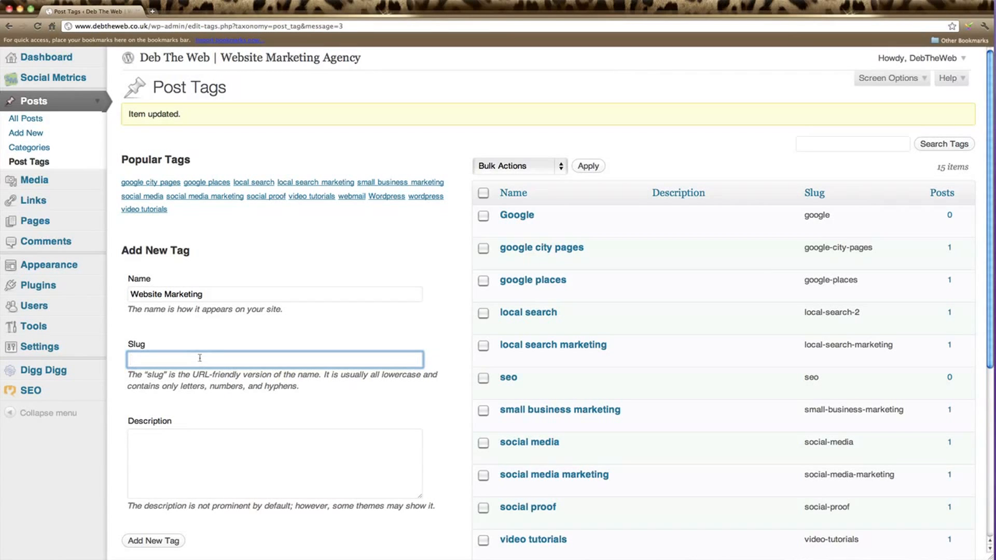
pyautogui.write('webs')
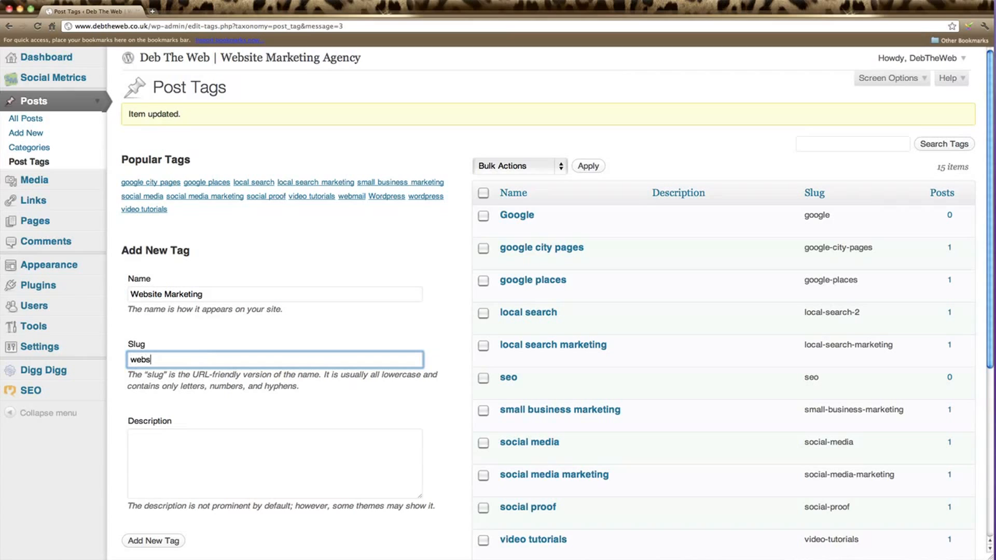
pyautogui.write('ite')
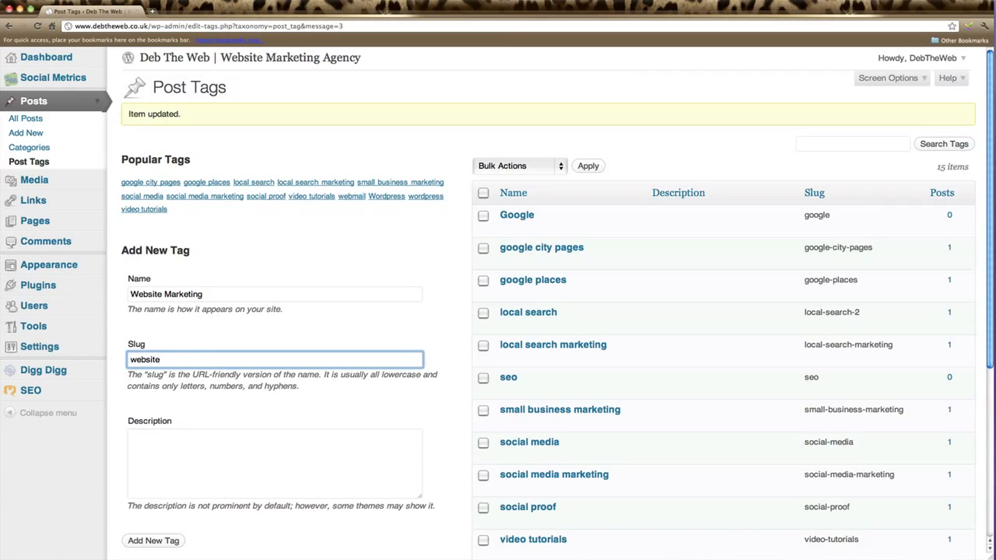
pyautogui.write('-marketing')
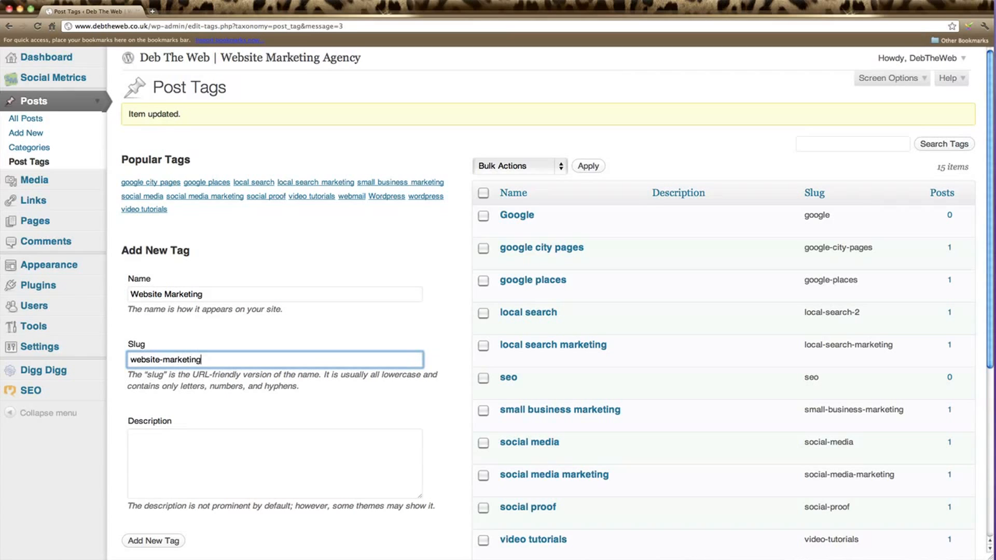
# Enter the description 'Articles about website marketing.' for the new tag
pyautogui.click(274, 463)
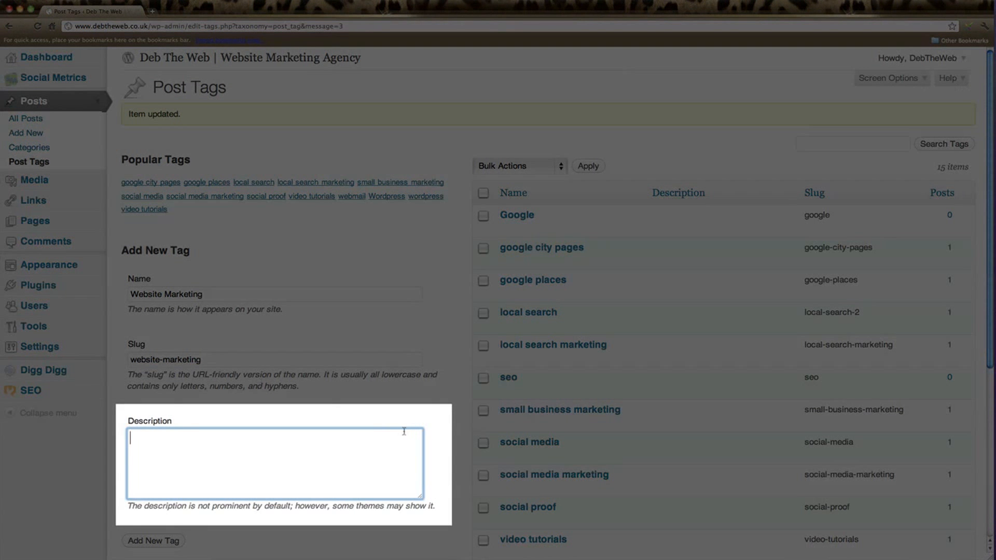
pyautogui.scroll(-3)
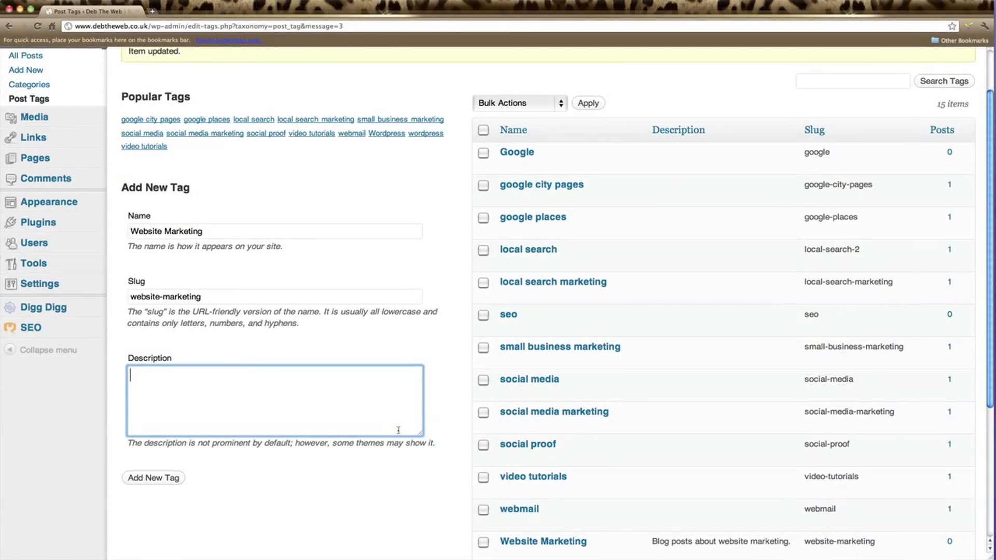
pyautogui.write('Articles')
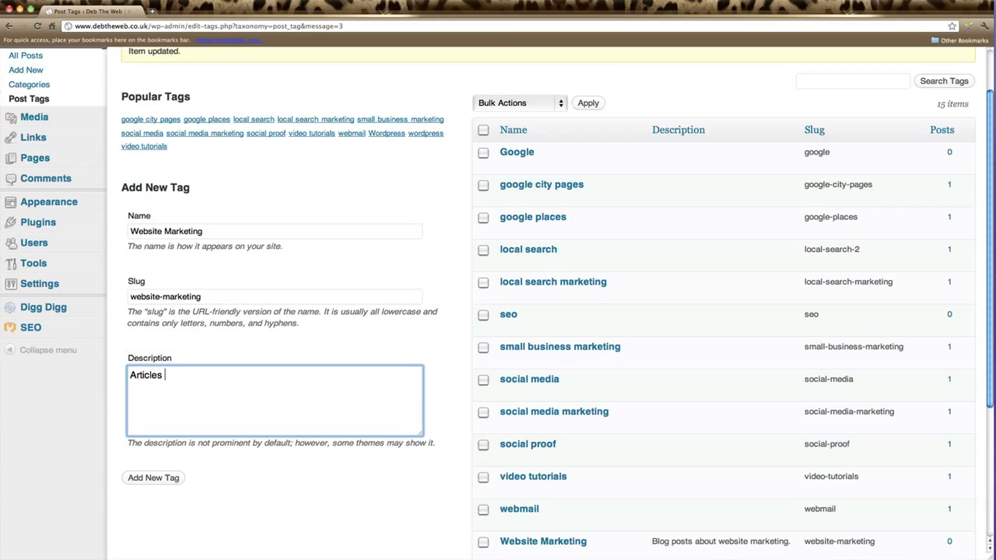
pyautogui.write('about w')
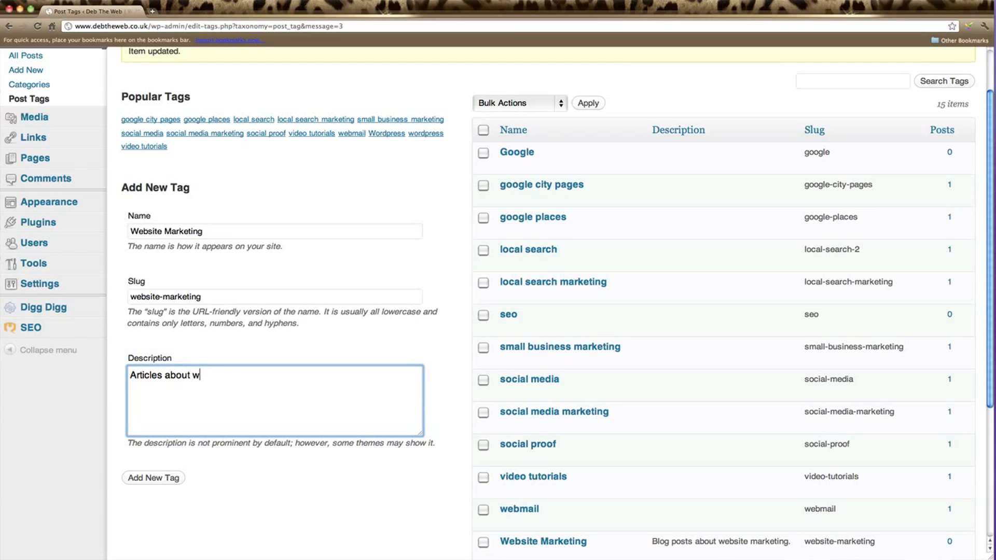
pyautogui.write('ebsite market')
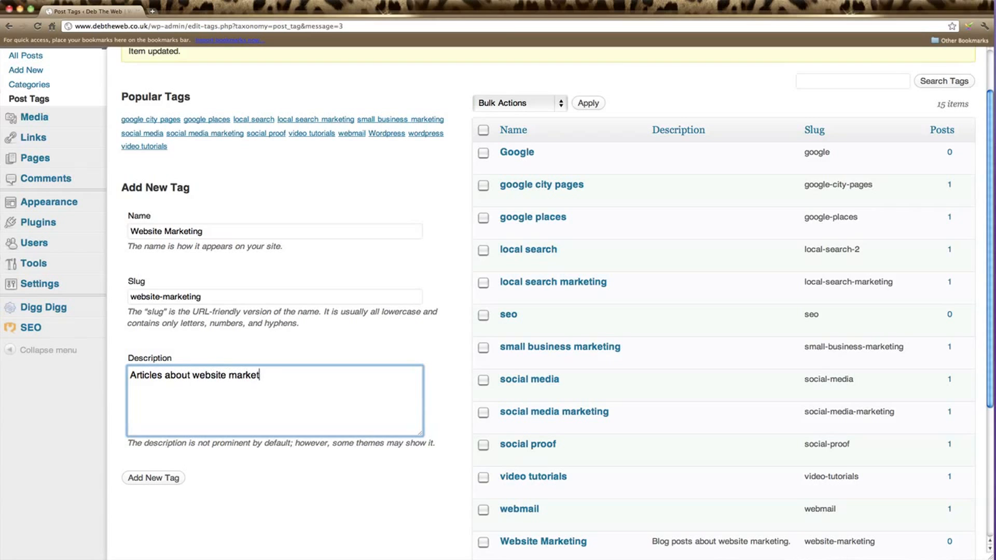
pyautogui.write('ing.')
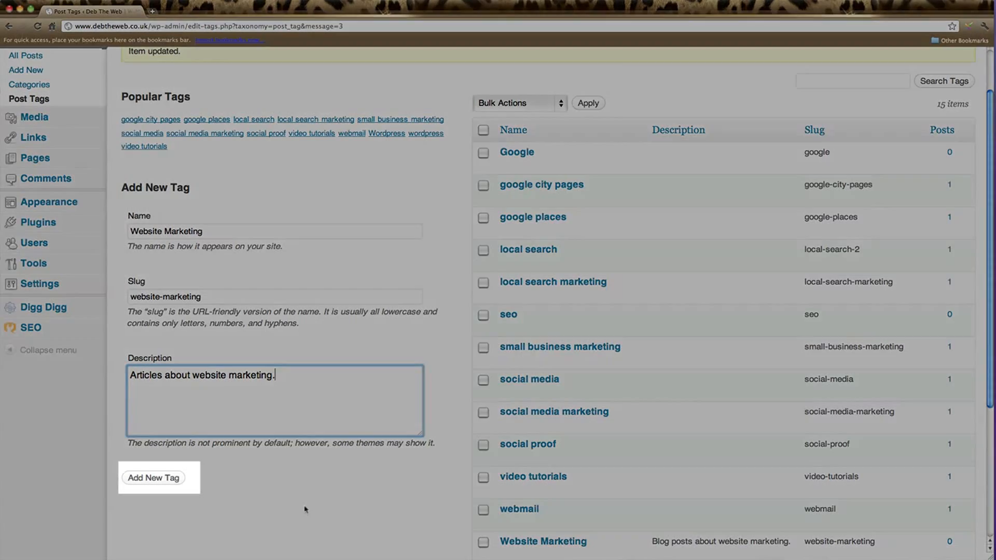
# Submit the 'Website Marketing' tag and find it rejected as a duplicate of the existing term
pyautogui.click(153, 477)
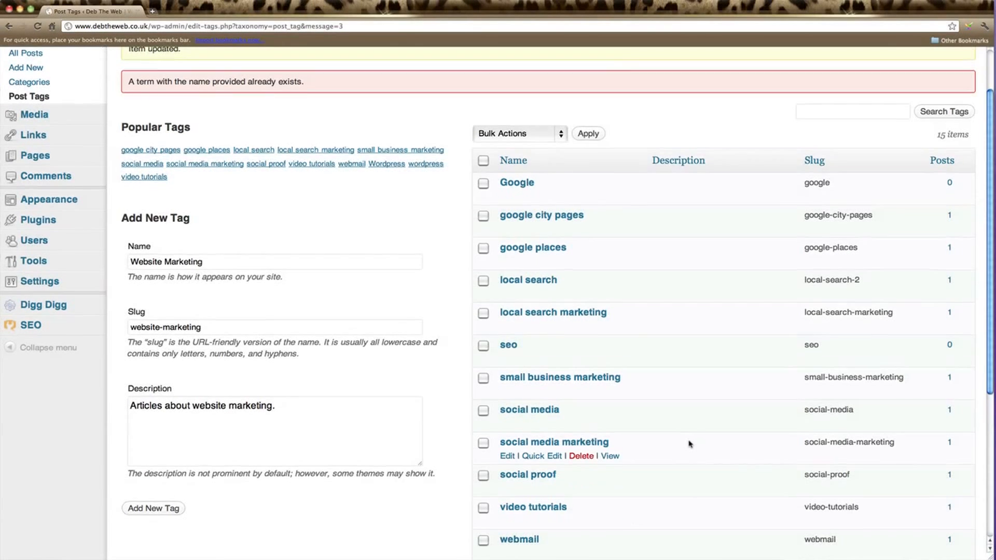
pyautogui.scroll(-3)
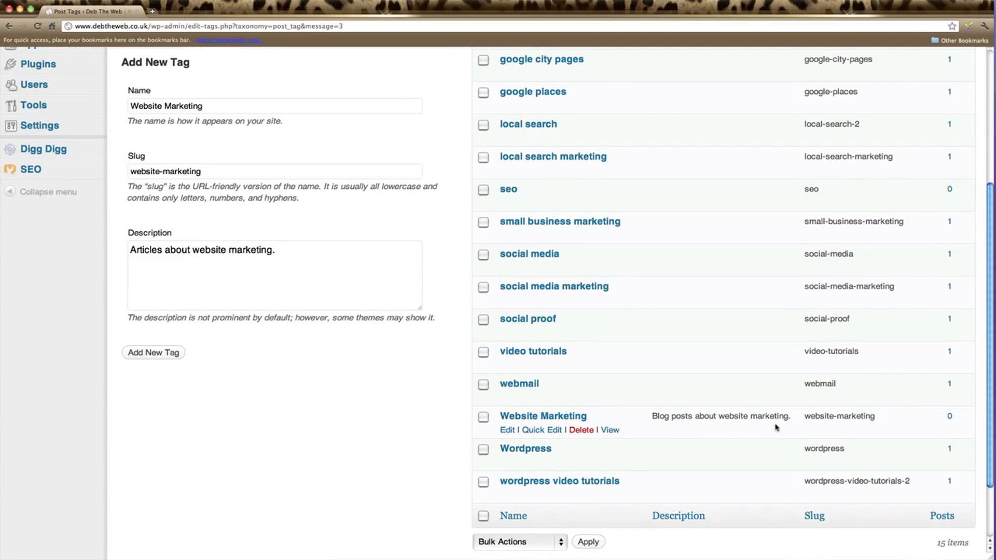
pyautogui.click(154, 352)
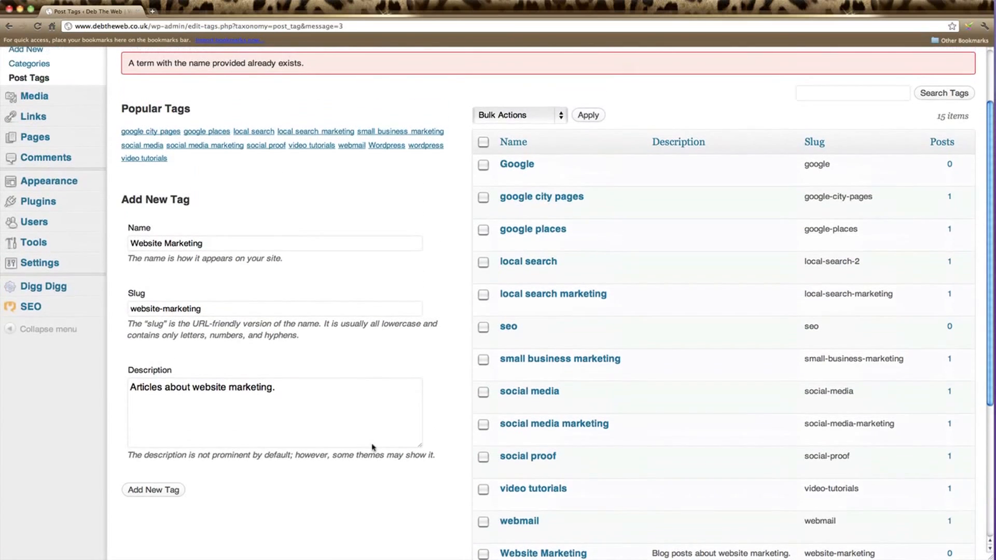